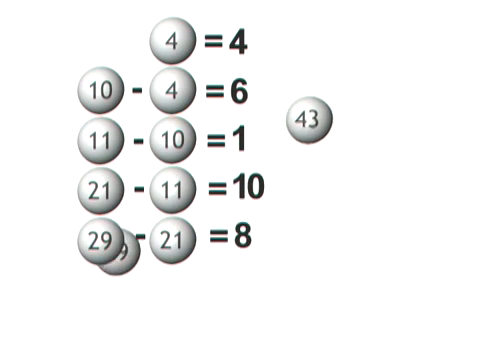
Drag the 43 ball into the bottom row beside the minus sign, completing 43 − 29 = 14
{"action": "left_click_drag", "start_coordinate": [308, 127], "coordinate": [101, 293]}
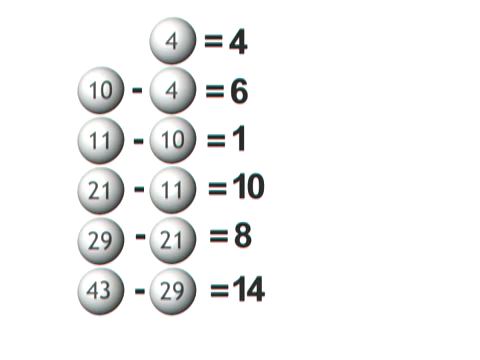